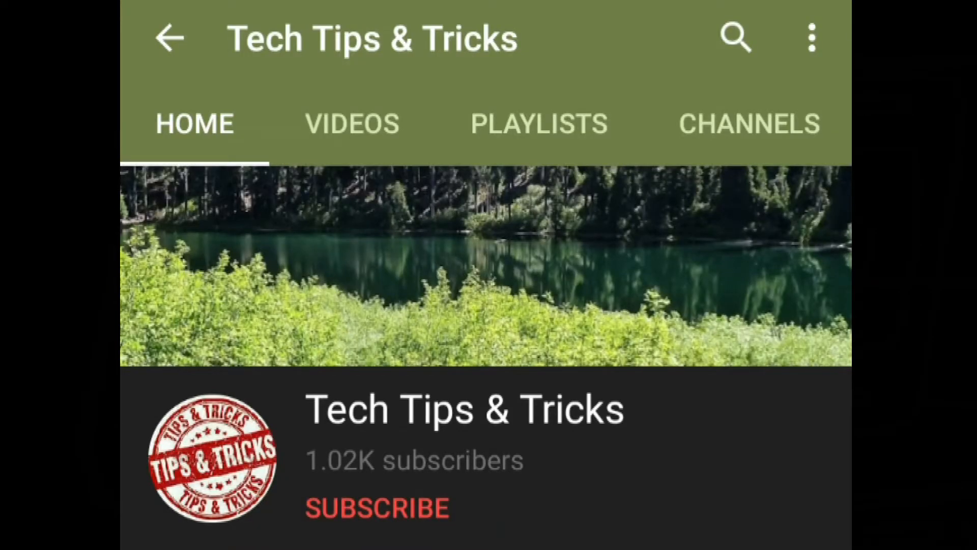
- Subscribe to the Tech Tips & Tricks channel and turn on its notification bell
{"action": "left_click", "coordinate": [377, 507]}
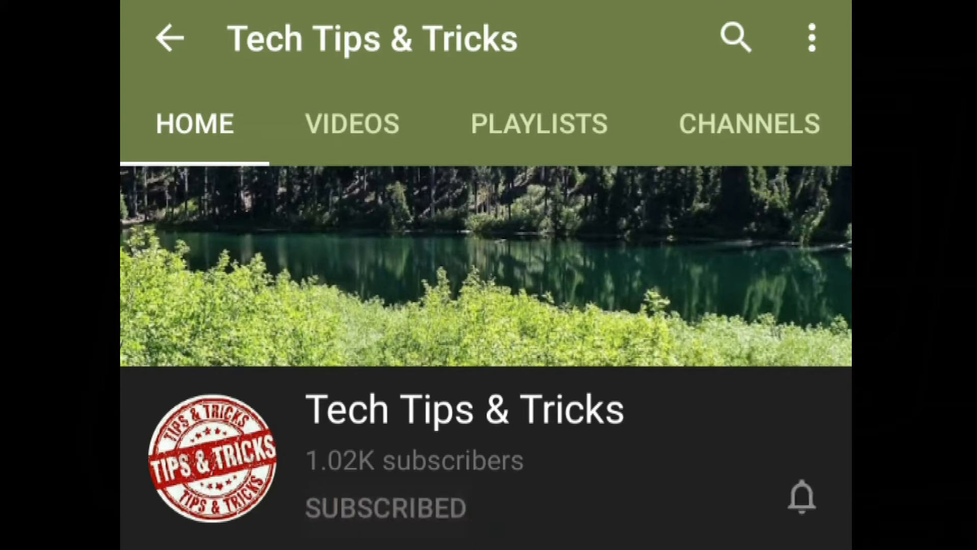
{"action": "left_click", "coordinate": [801, 495]}
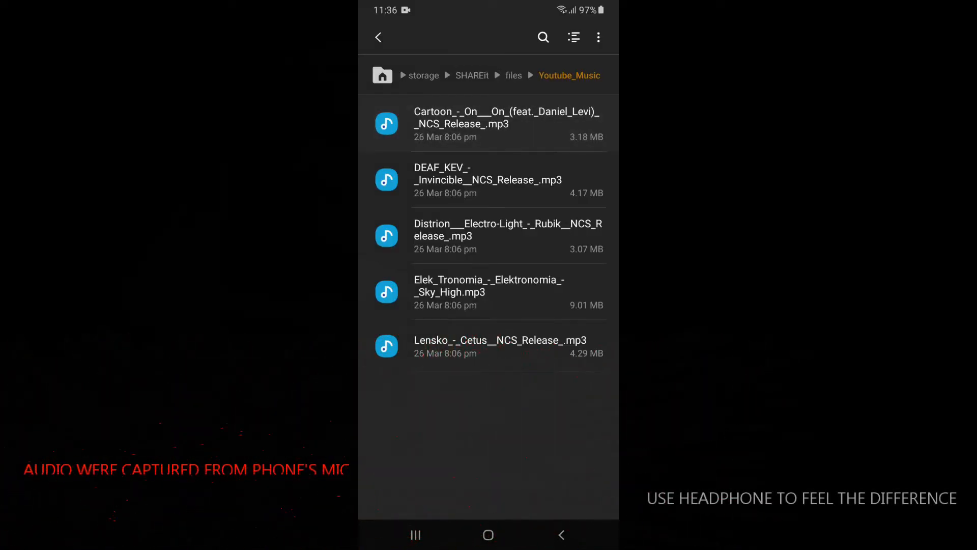
- Play the Cartoon – On & On MP3 in Samsung Music, chosen just once
{"action": "left_click", "coordinate": [488, 124]}
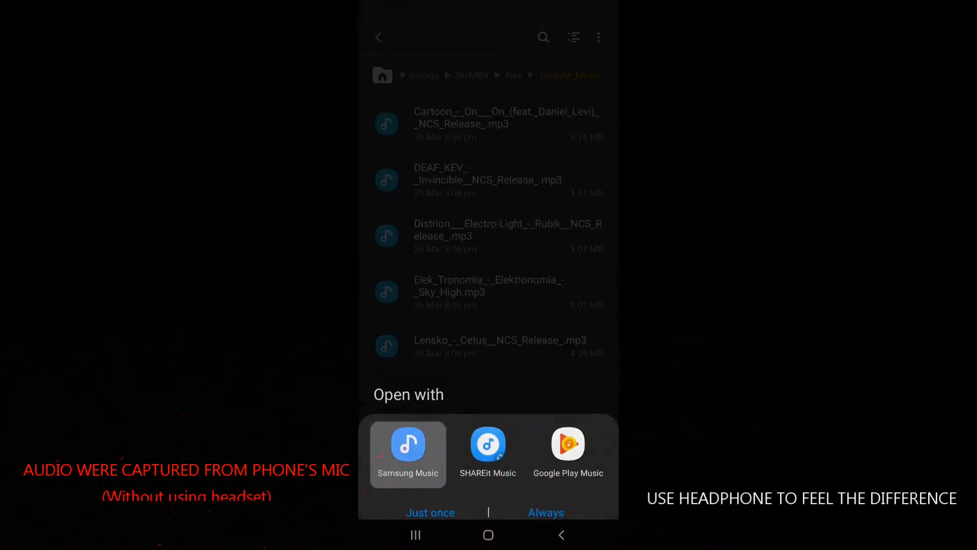
{"action": "left_click", "coordinate": [409, 454]}
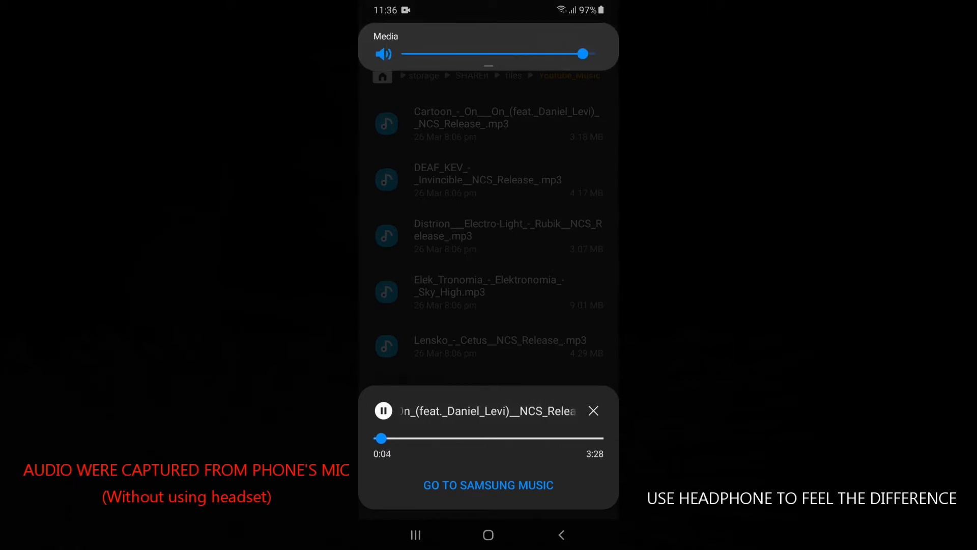
- Adjust the media volume slider up to maximum
{"action": "left_click_drag", "start_coordinate": [583, 54], "coordinate": [596, 48]}
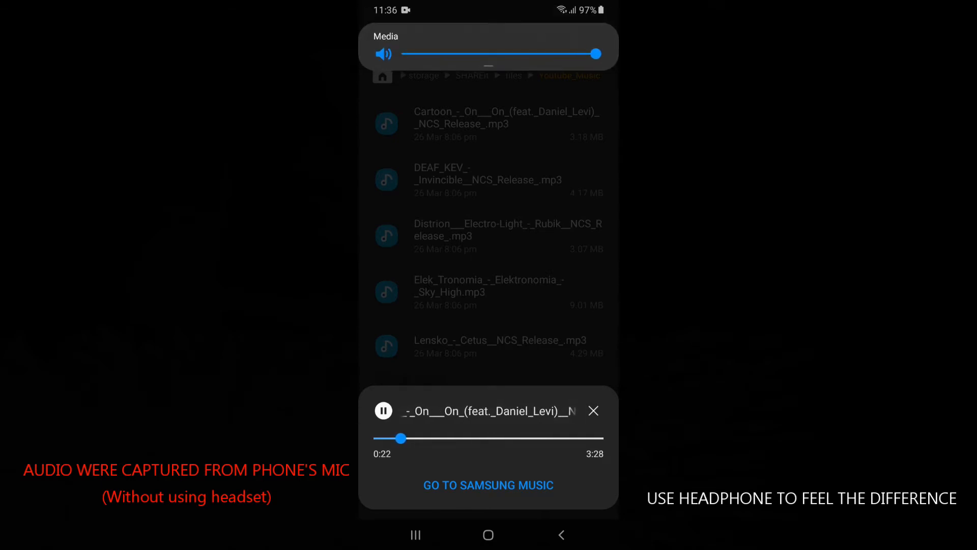
{"action": "left_click_drag", "start_coordinate": [595, 54], "coordinate": [546, 54]}
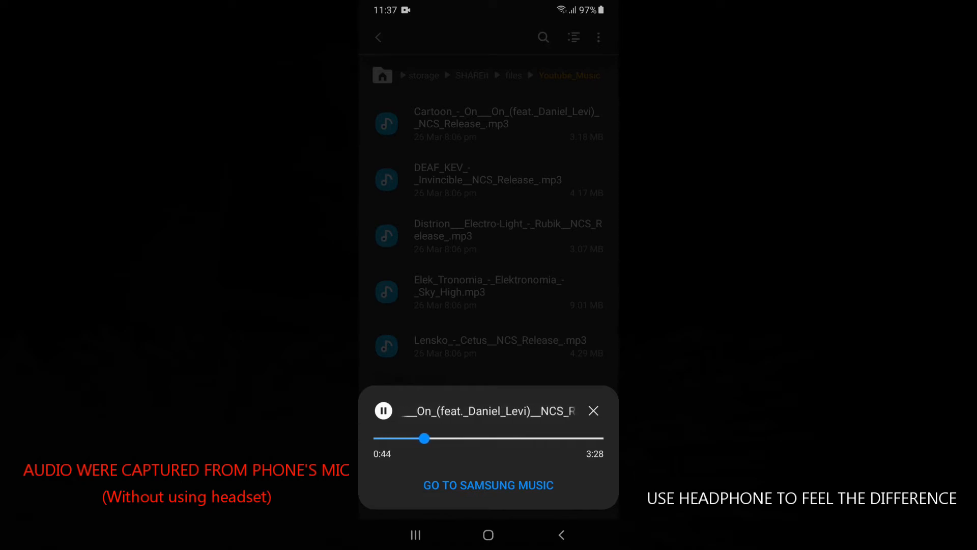
- Pause and close the mini player, then restart the Cartoon track in Samsung Music from the beginning
{"action": "left_click", "coordinate": [383, 410]}
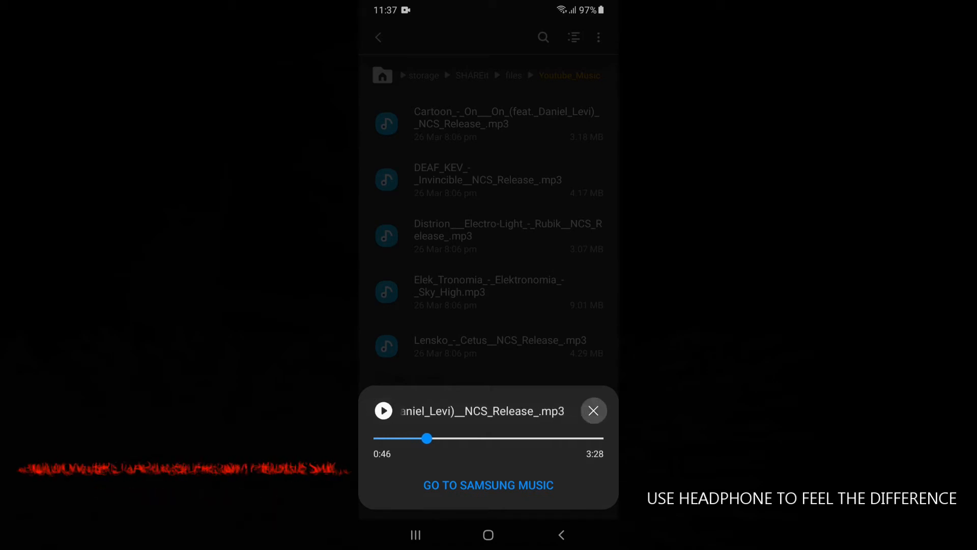
{"action": "left_click", "coordinate": [593, 411]}
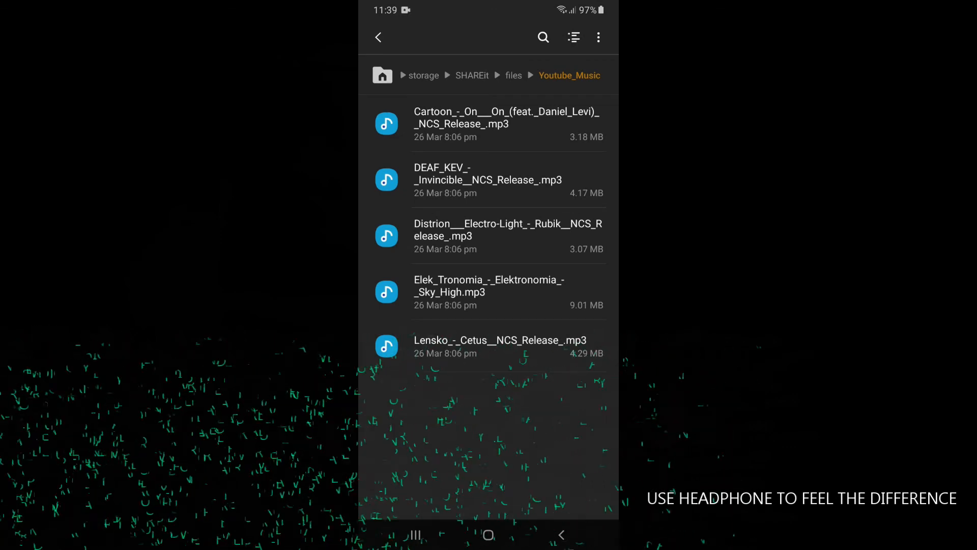
{"action": "left_click", "coordinate": [489, 123]}
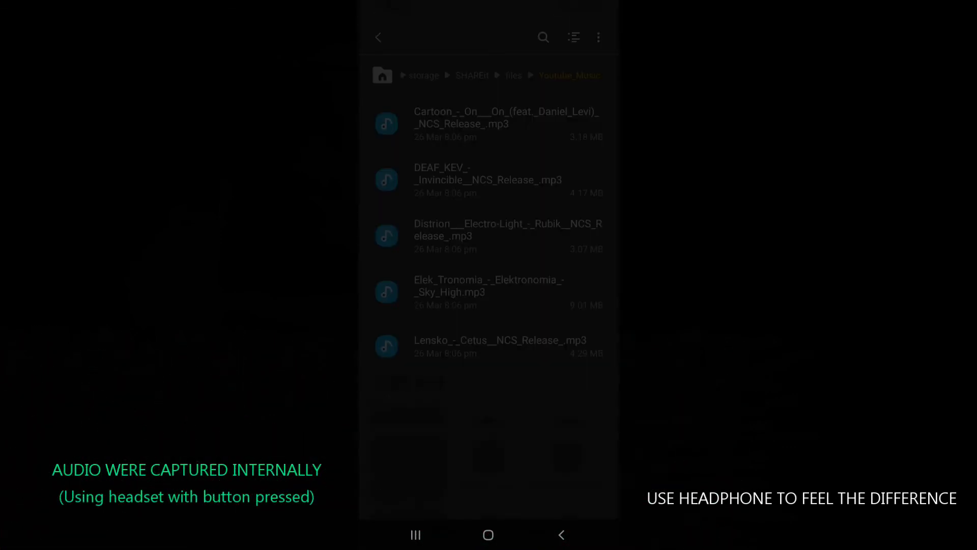
{"action": "left_click", "coordinate": [507, 124]}
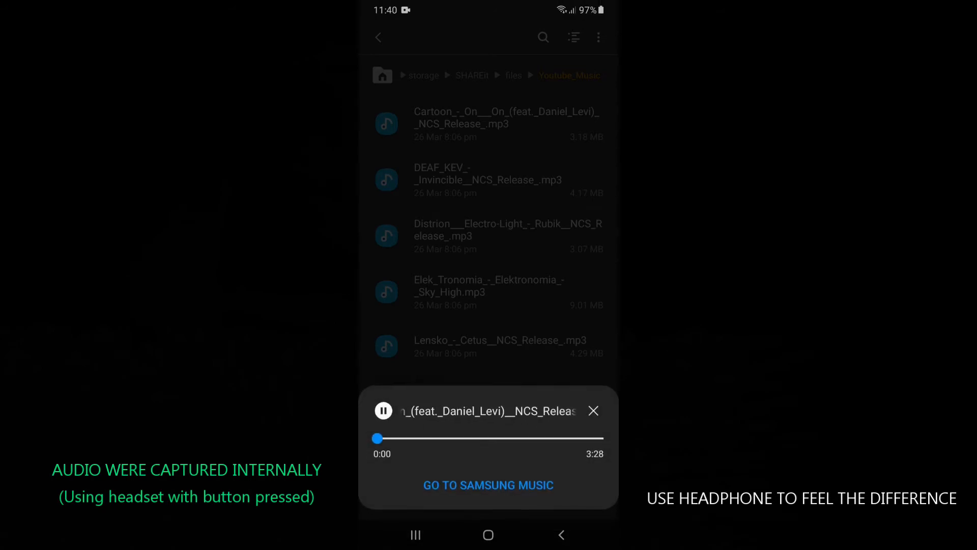